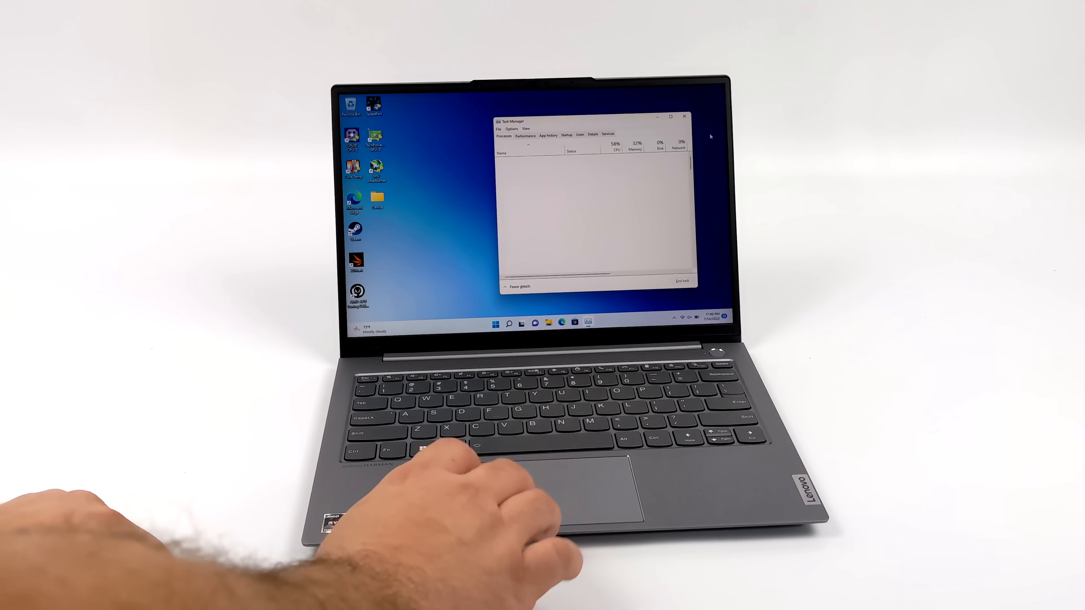
Run a brief multi-threaded CPU stress test from CPU-Z's Bench page and stop it
left_click(525, 136)
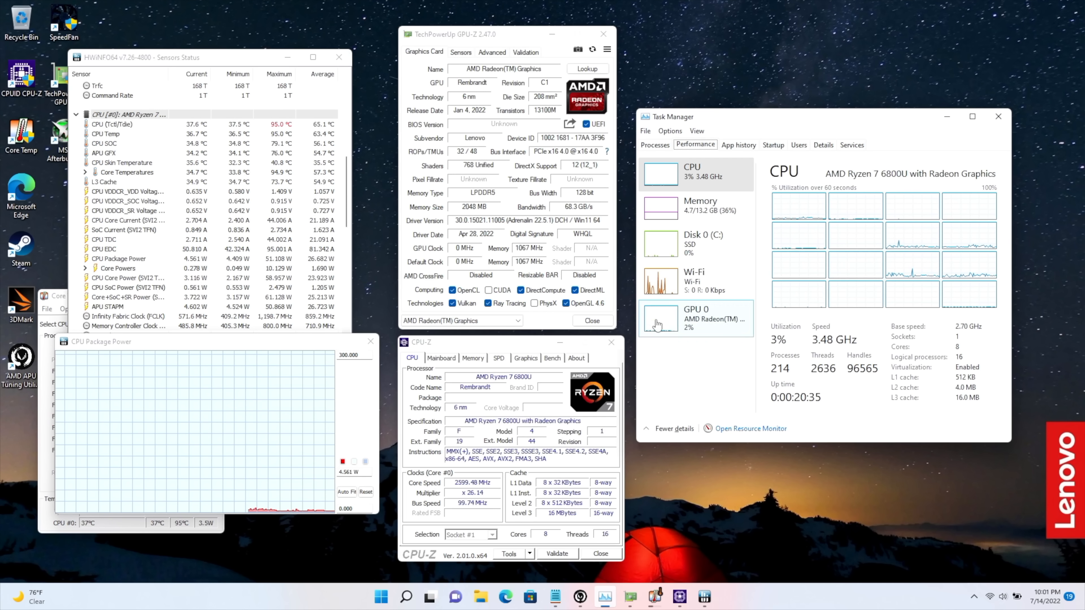
mouse_move(895, 201)
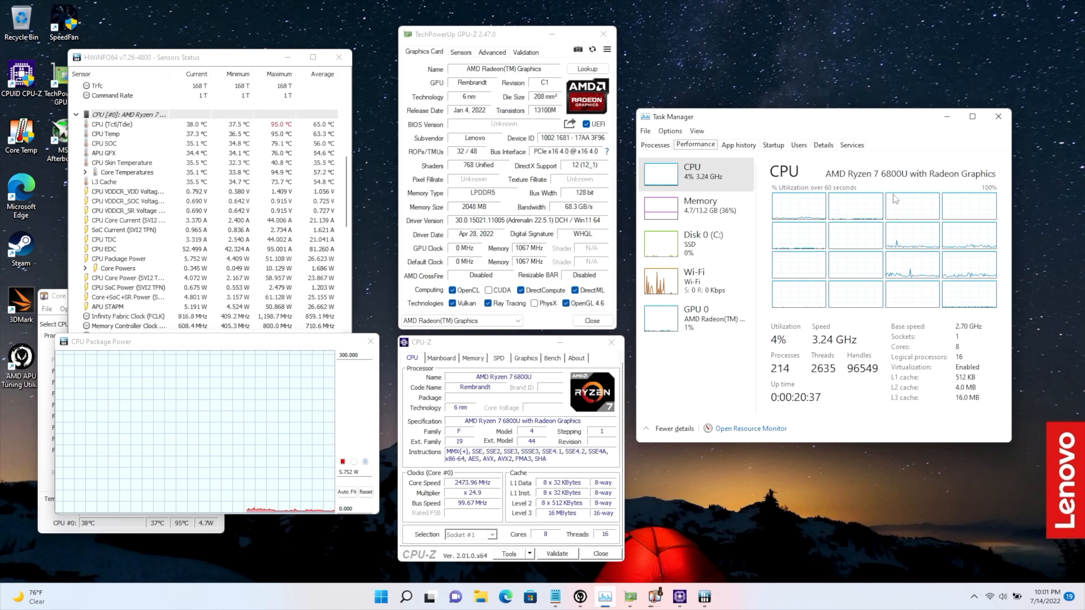
mouse_move(886, 202)
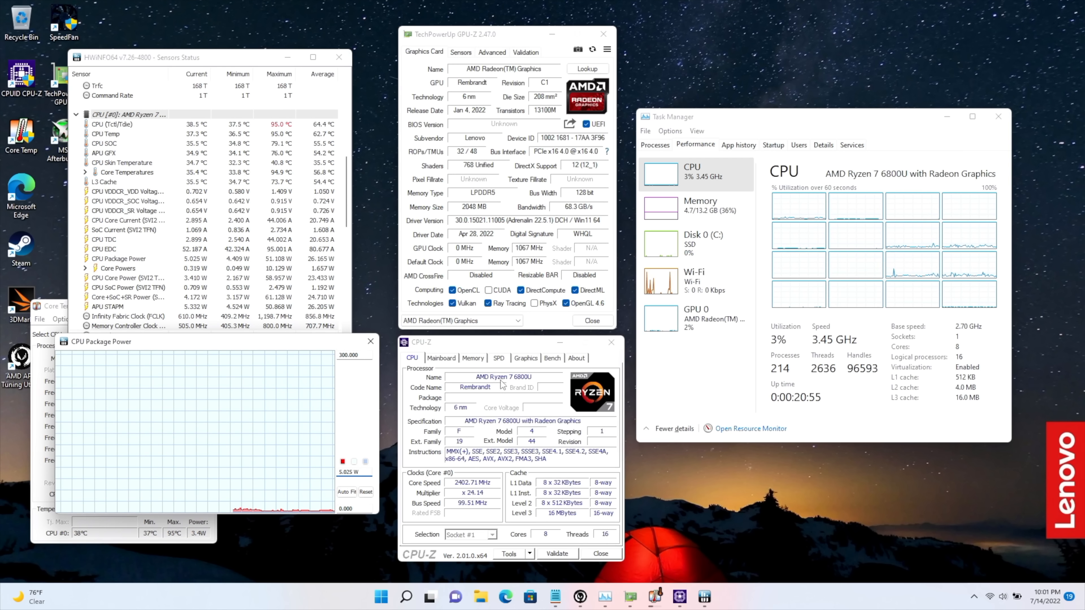
left_click(552, 358)
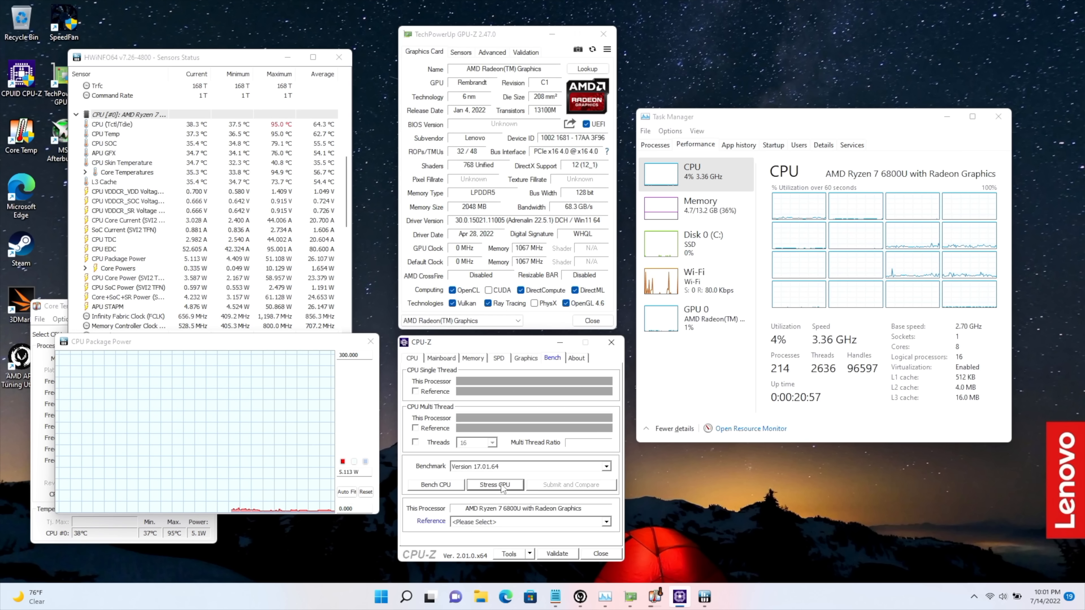
left_click(495, 484)
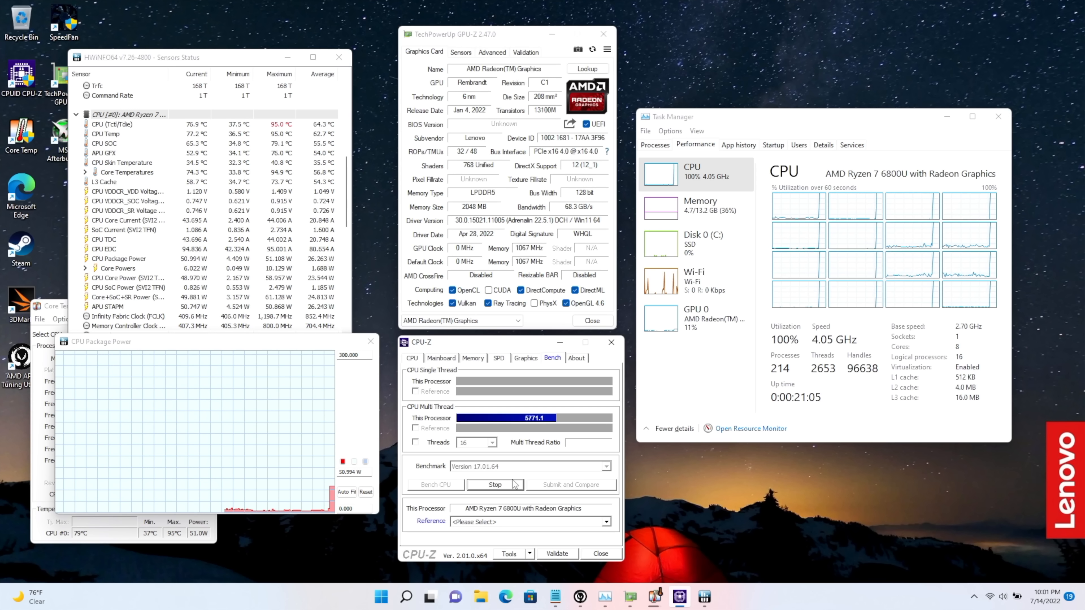
left_click(495, 485)
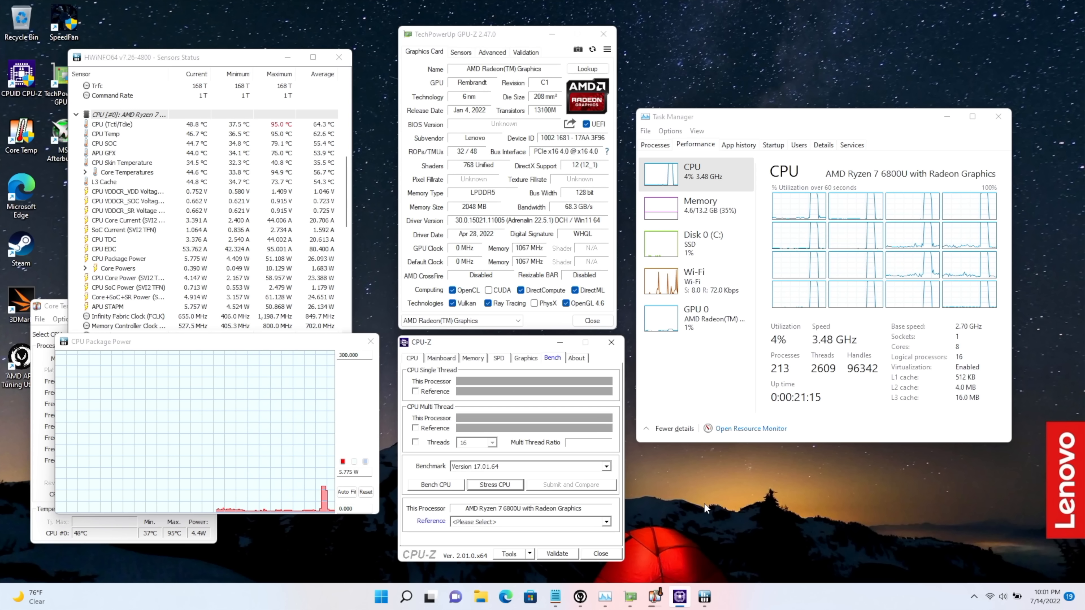
mouse_move(723, 267)
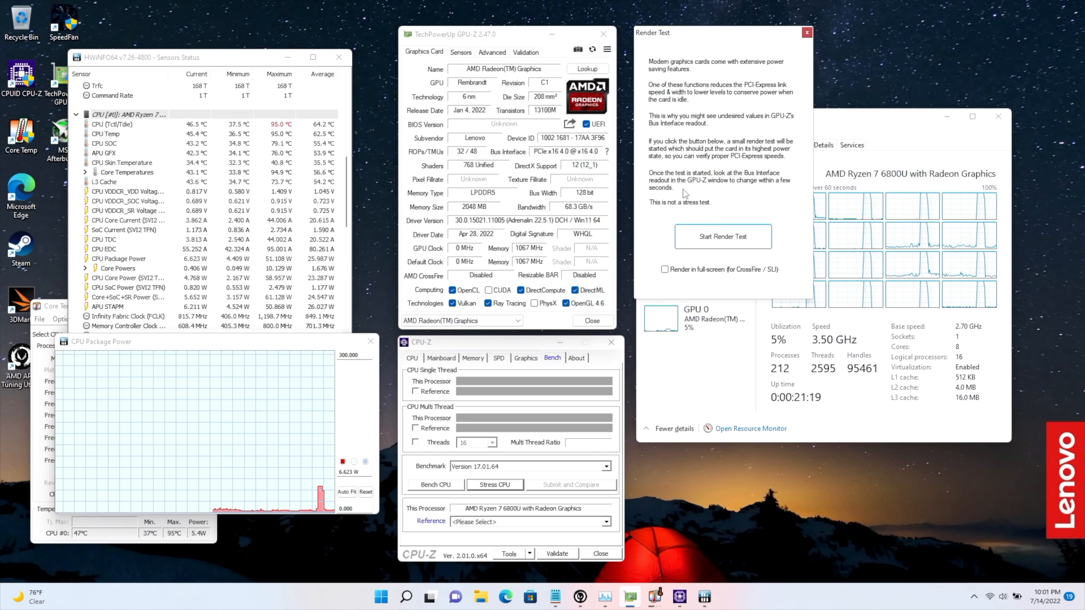
Run GPU-Z's render test with live sensors alongside a CPU-Z stress run, then close the GPU sensor window
left_click(723, 236)
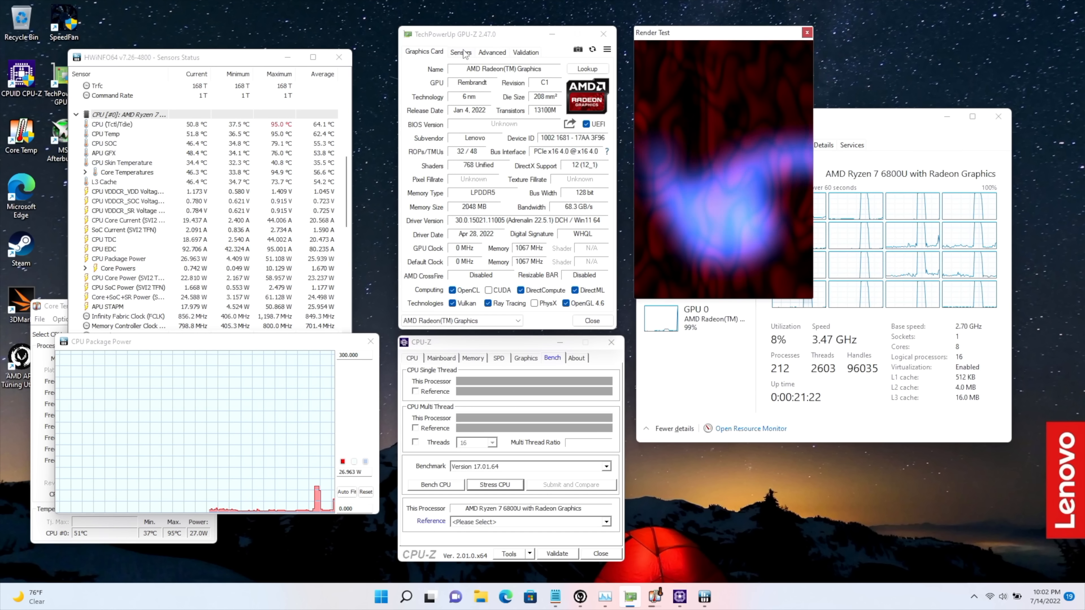
left_click(460, 52)
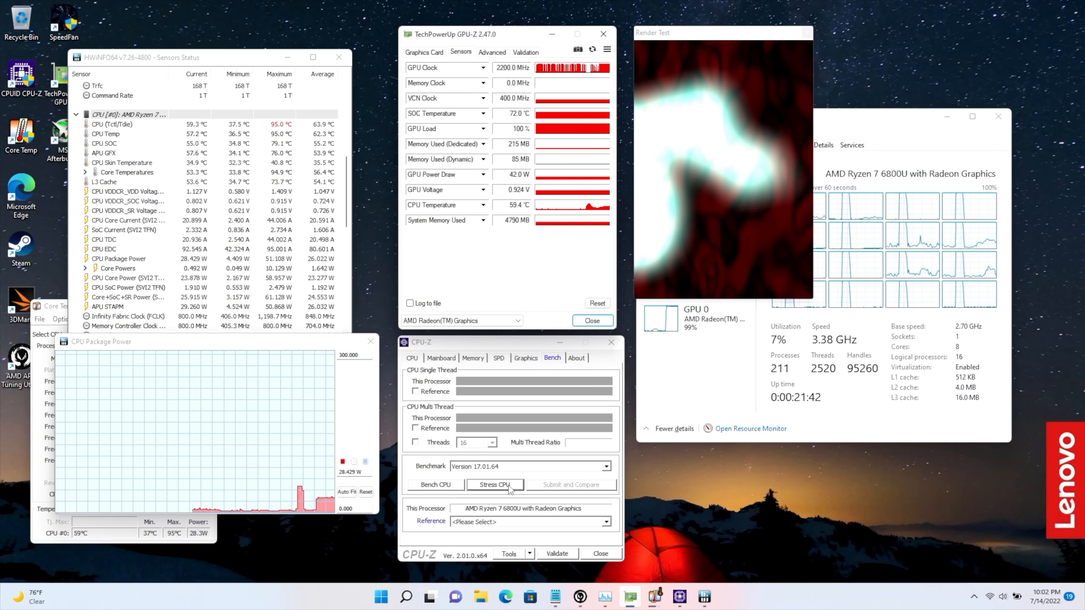
left_click(495, 485)
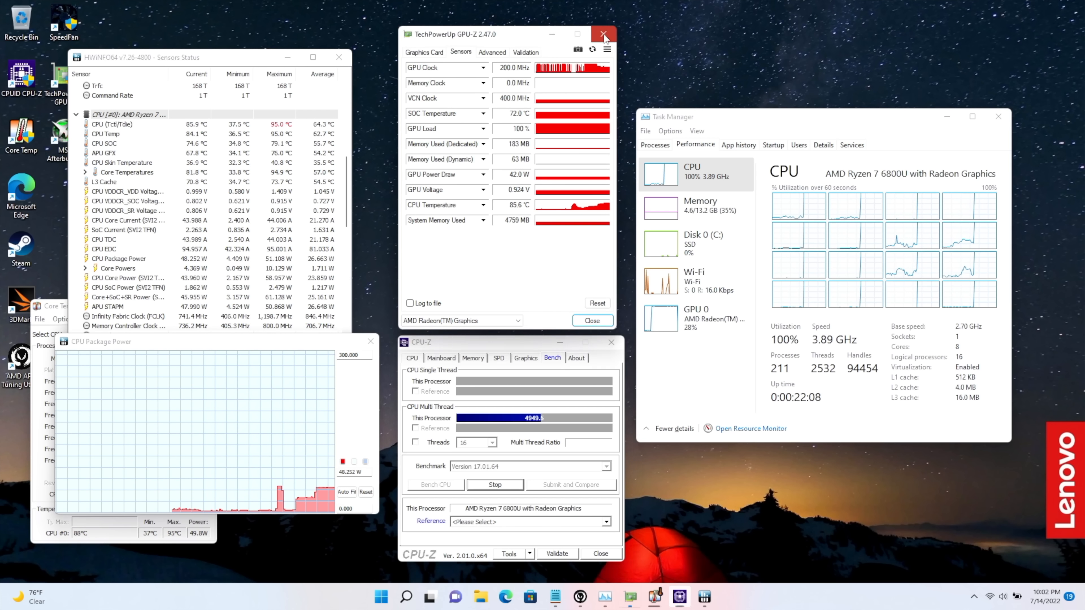
left_click(602, 33)
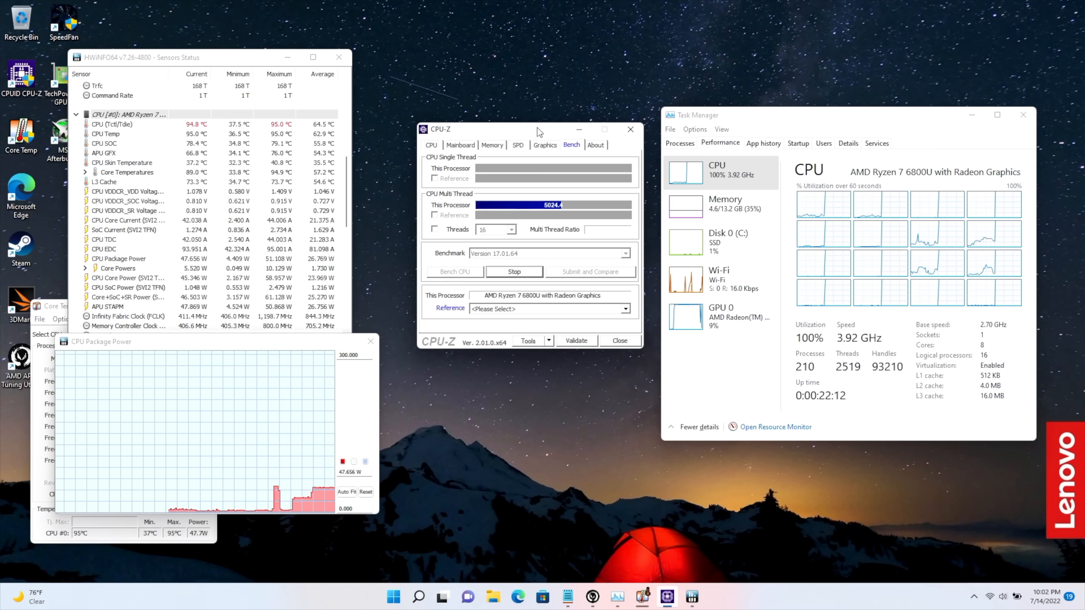
left_click(514, 272)
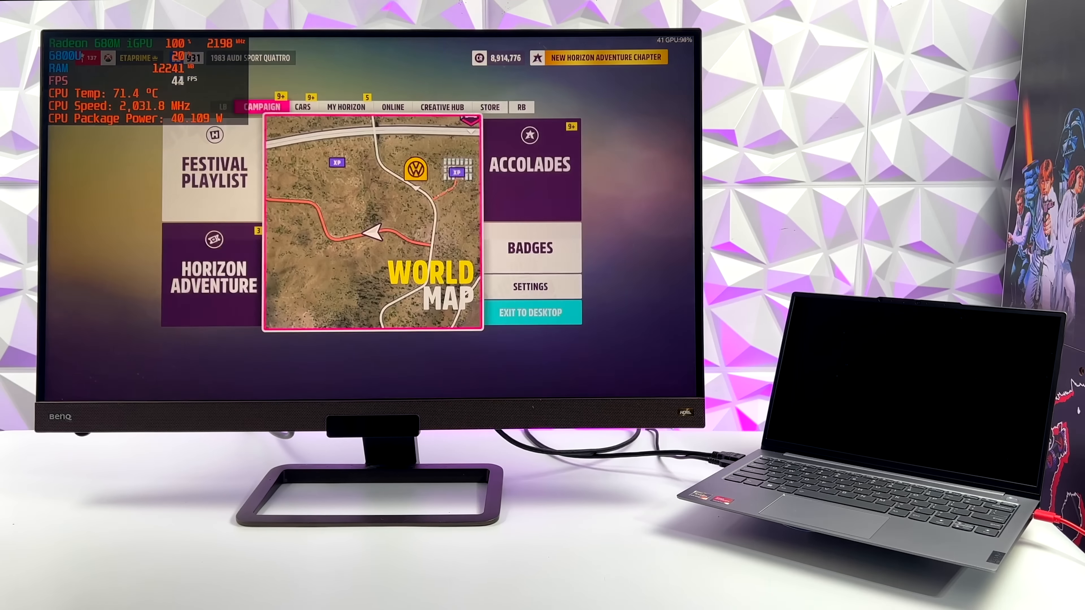
Review Forza Horizon 5's video settings showing 3840 X 2160 resolution, then return to Settings
left_click(530, 287)
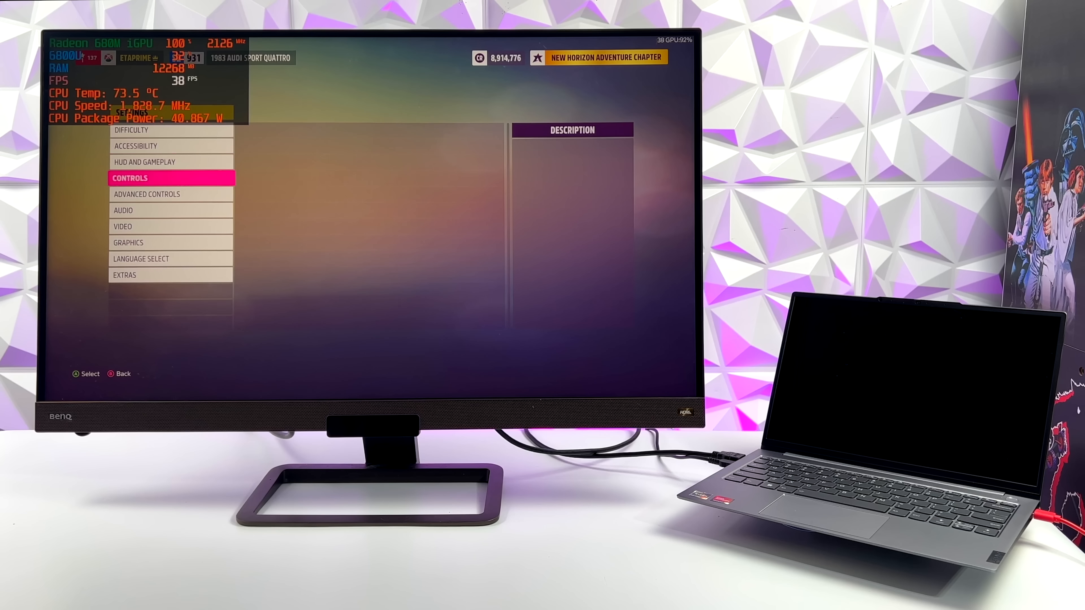
left_click(123, 227)
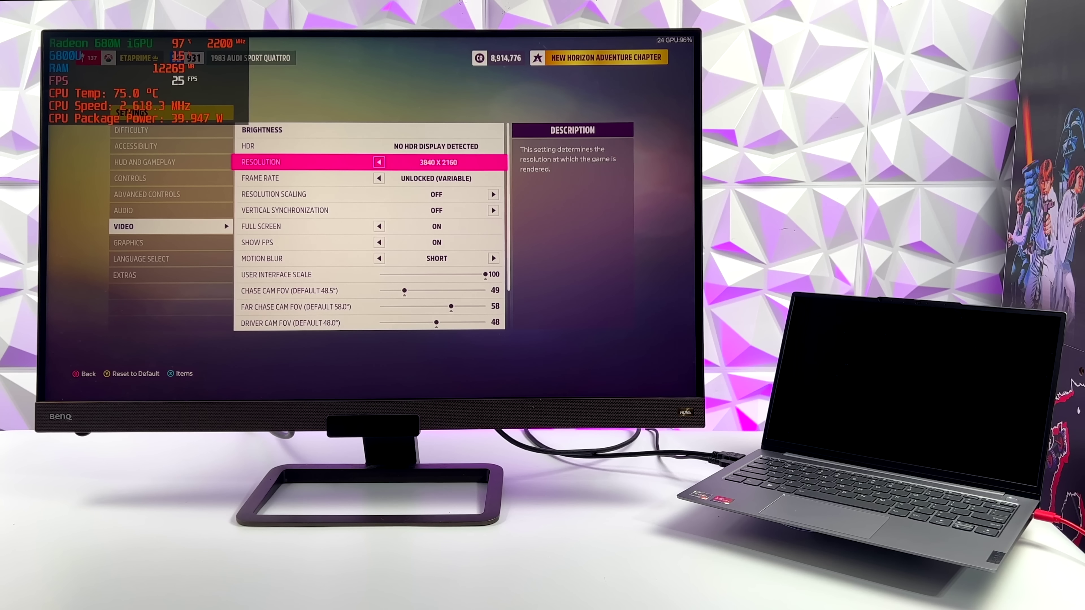
key("Down")
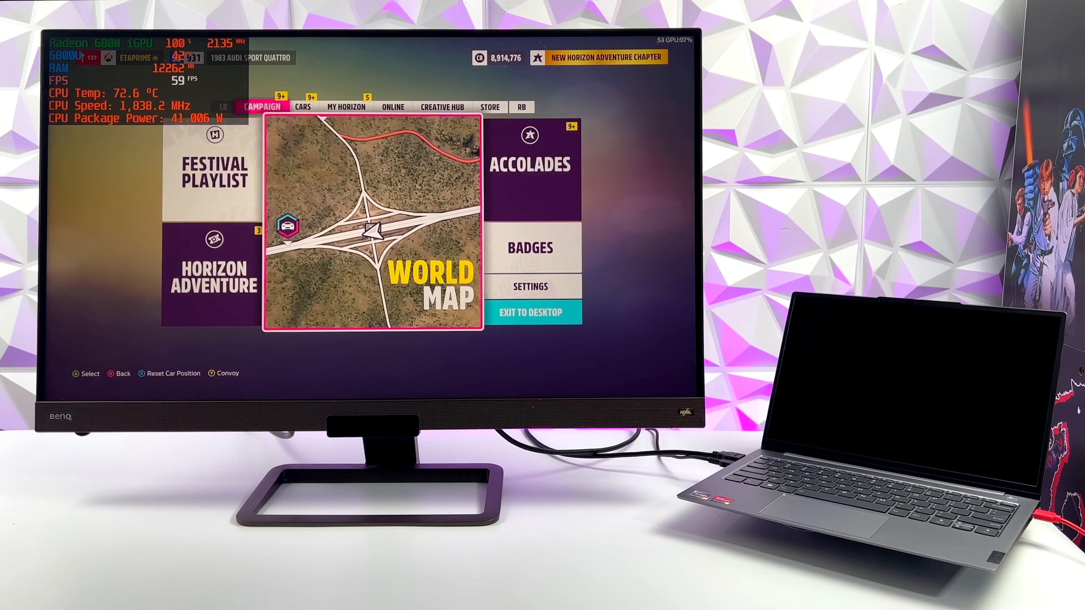
left_click(531, 286)
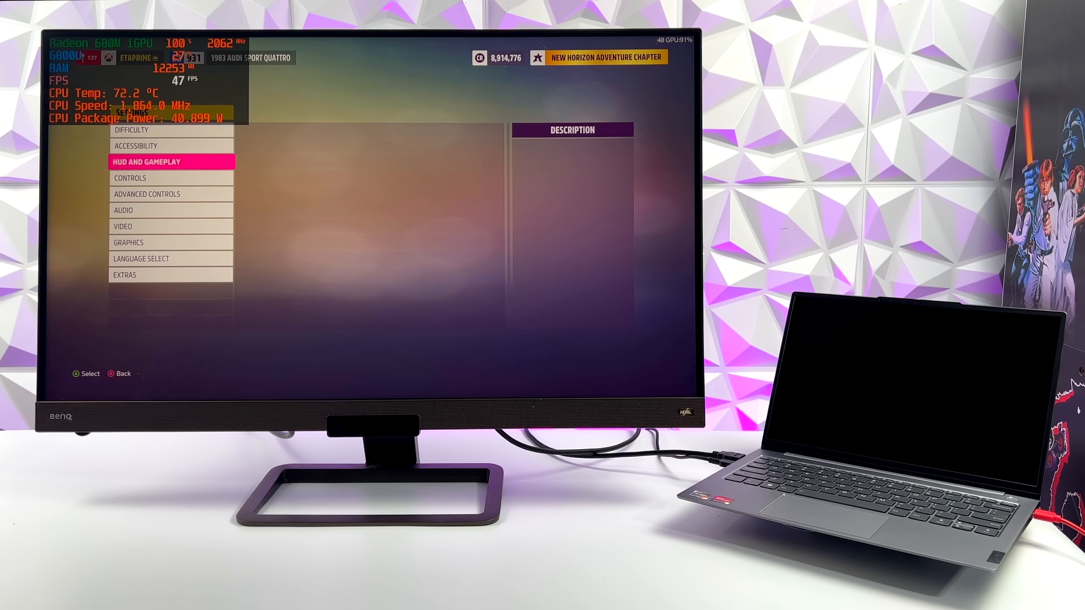